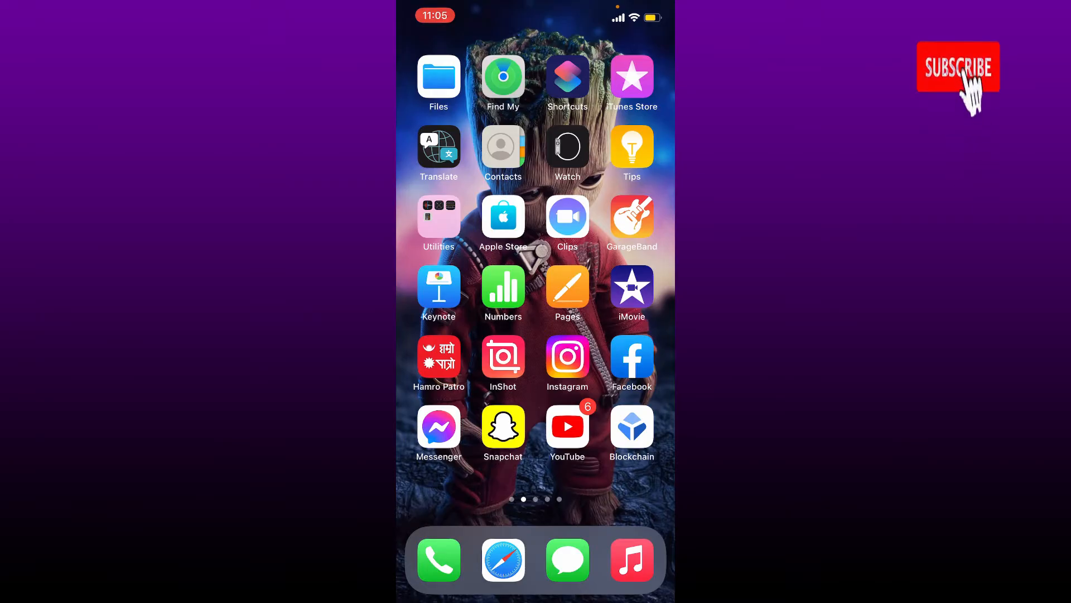
Step: Search the App Store for 'b' and open the Bitcoin Wallet: buy BTC & BCH listing
click(958, 66)
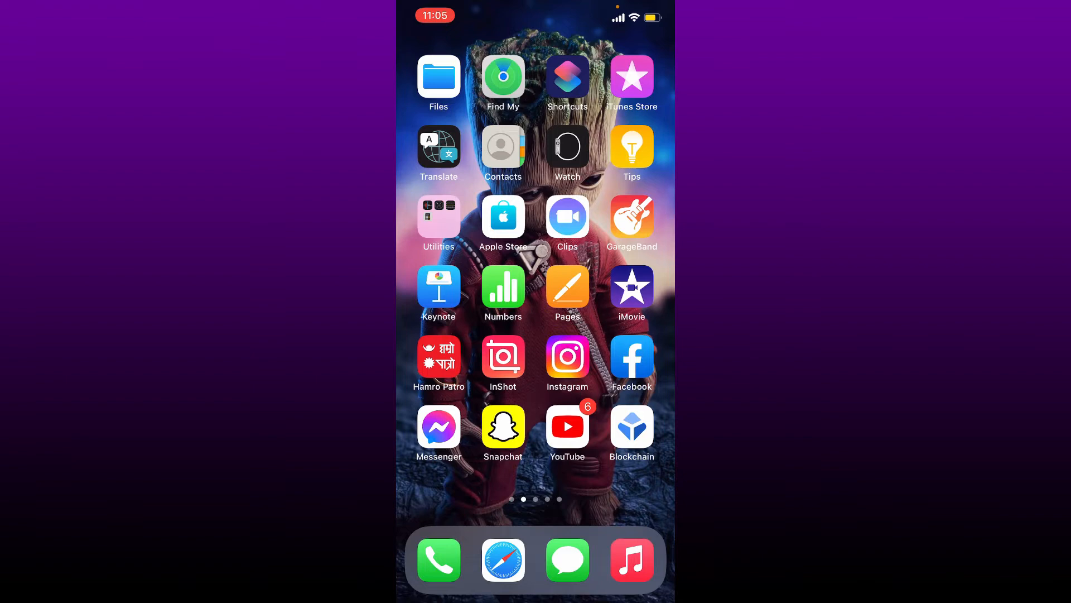
scroll(right, 3)
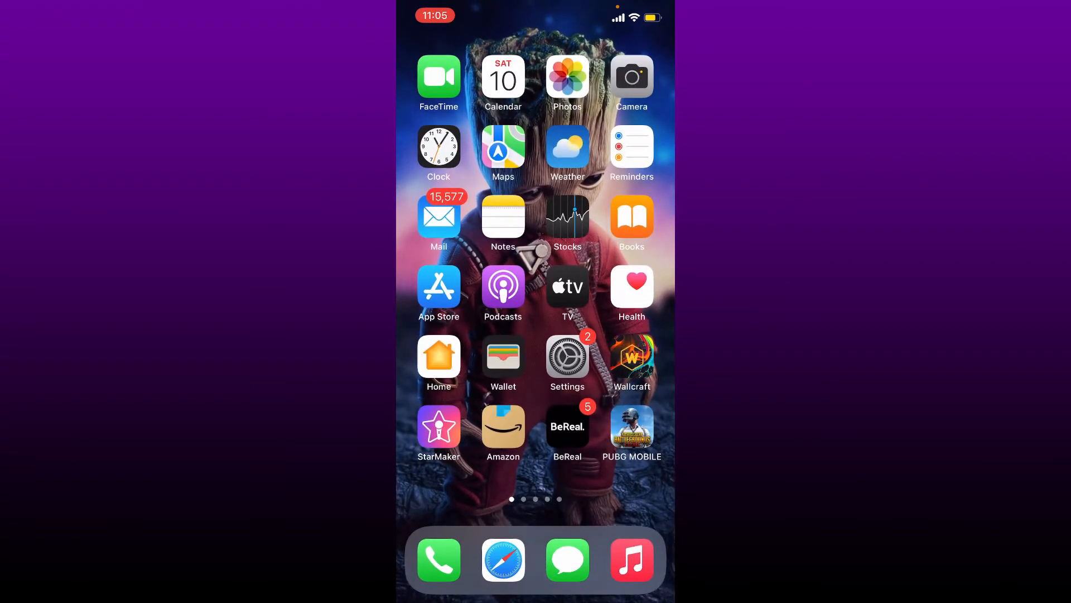
click(438, 285)
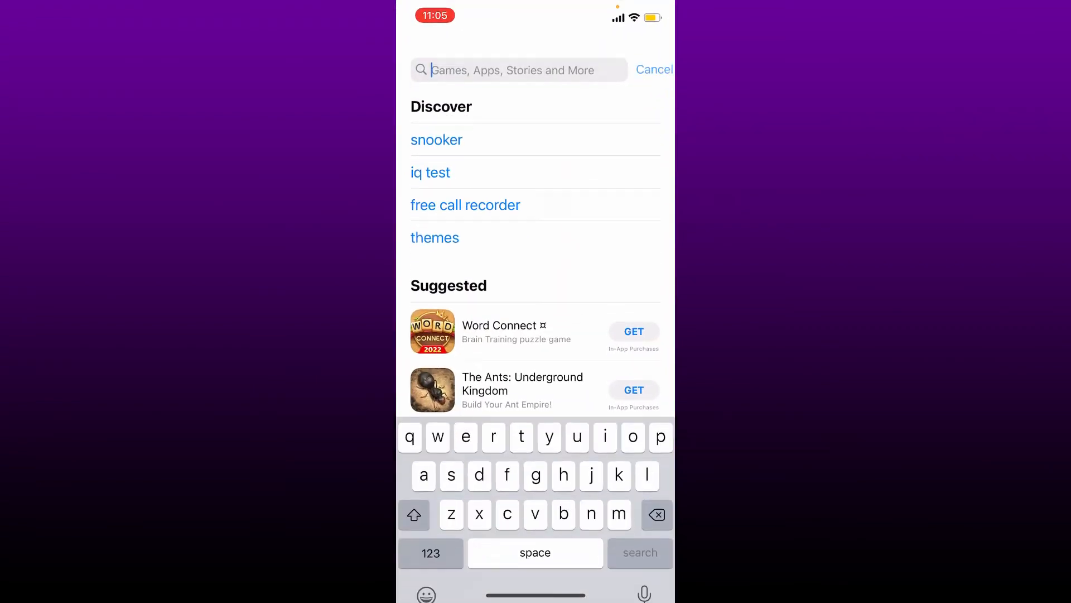
text(b)
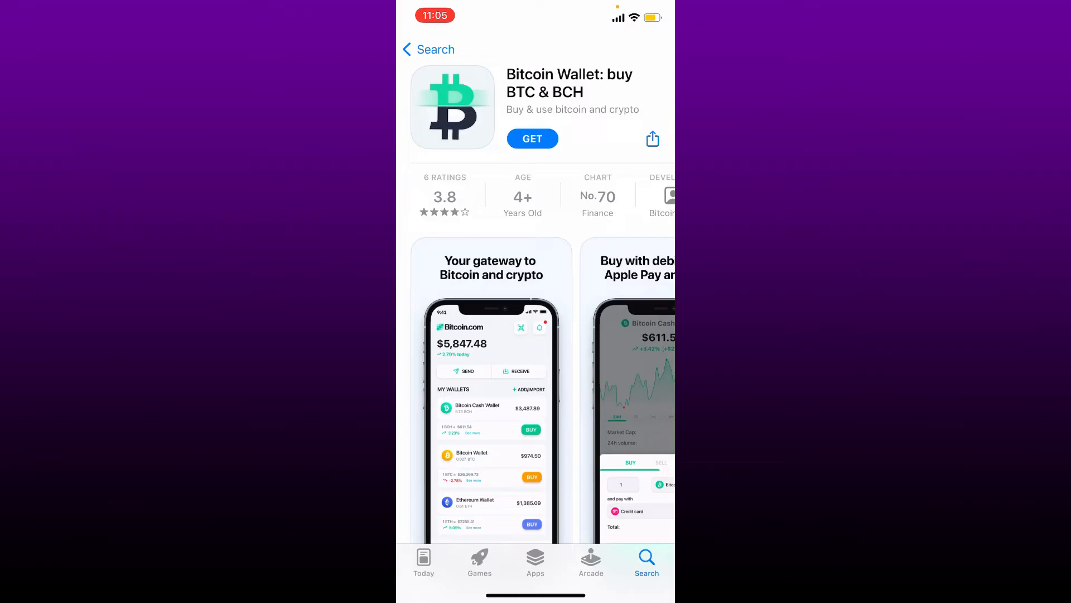
Step: Tap GET to download and install Bitcoin Wallet: buy BTC & BCH
click(532, 139)
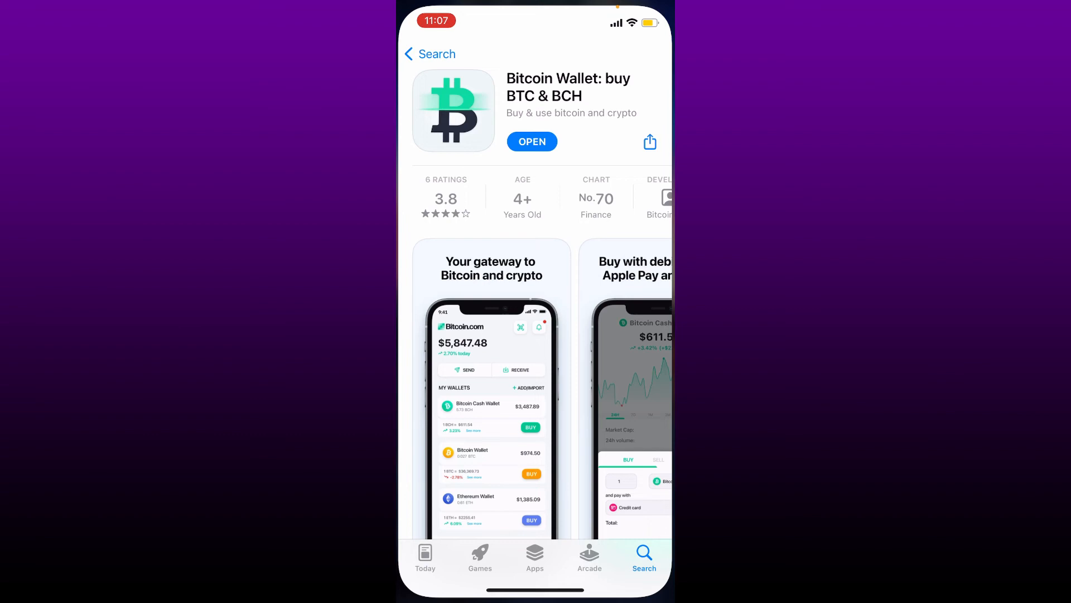
Step: Go Home to the page showing the new Bitcoin.com icon
click(532, 141)
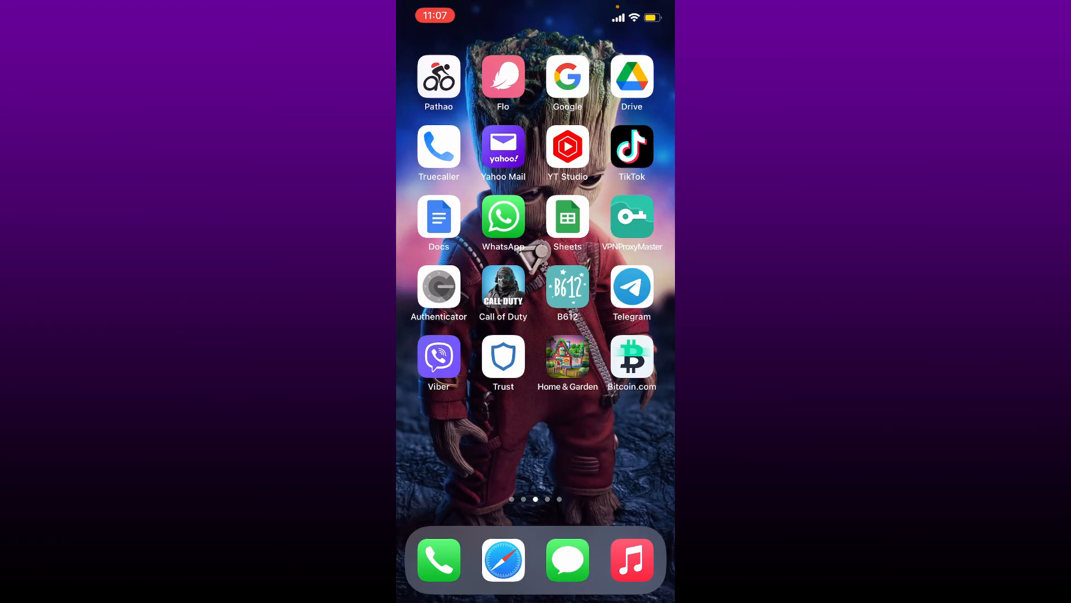
Step: Swipe back to the home page containing Files, Find My and Shortcuts
scroll(left, 3)
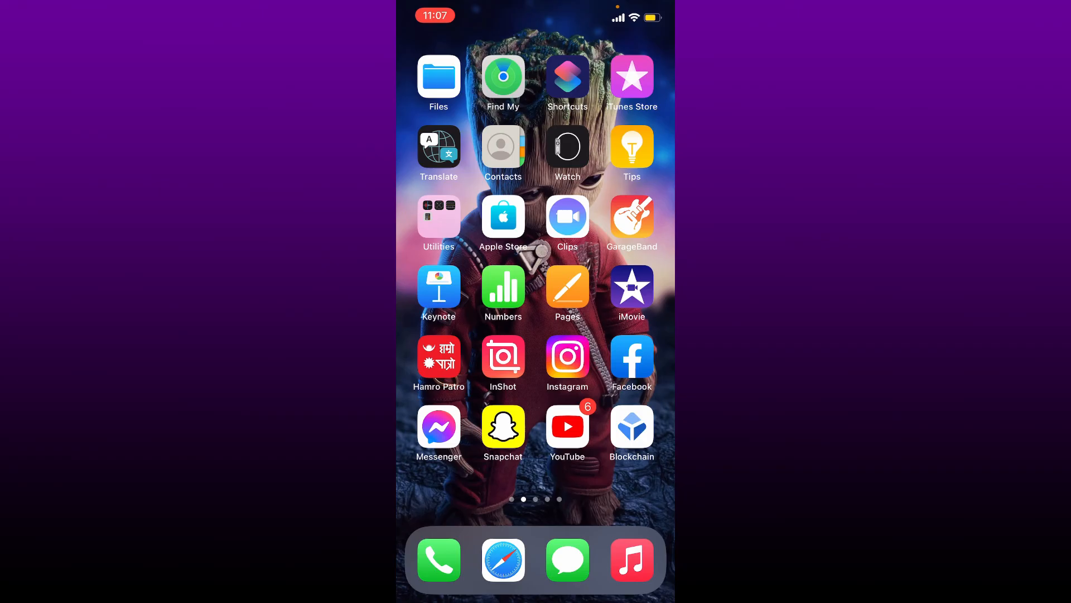